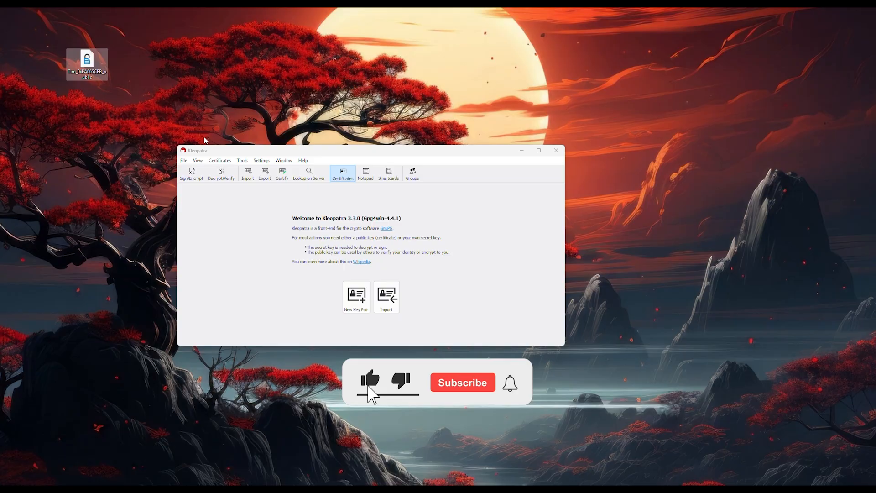
Step: Create a new OpenPGP key pair named 'Tim', listed as a certified certificate valid until 2028
left_click(462, 382)
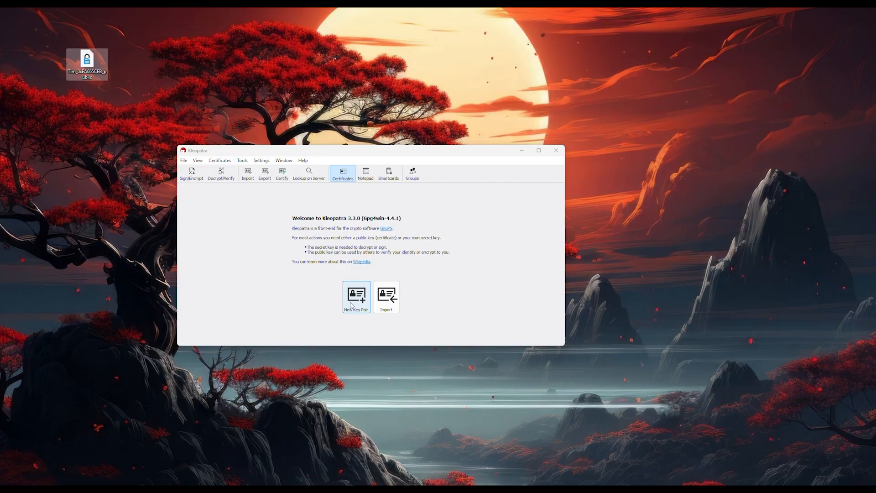
left_click(356, 298)
type("Tim")
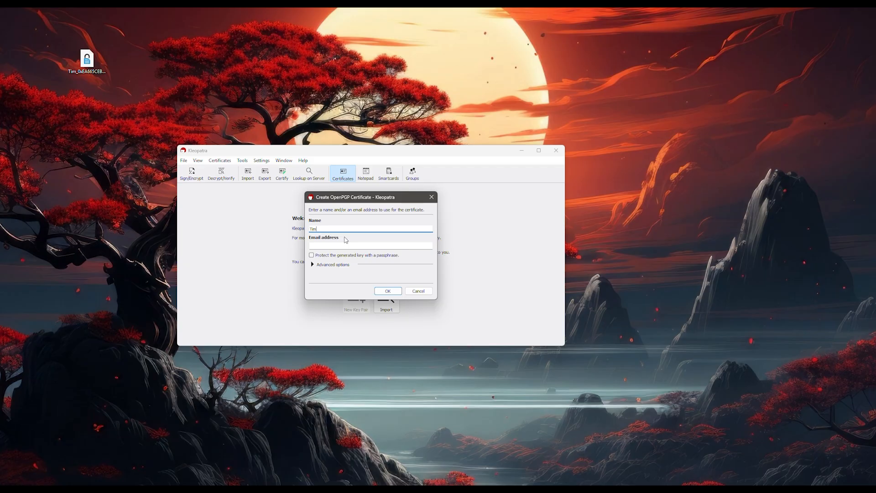
mouse_move(377, 282)
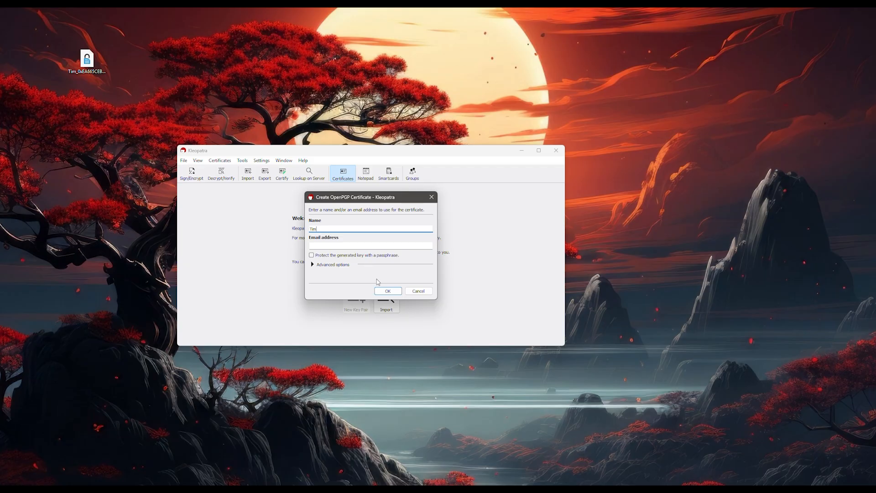
left_click(387, 290)
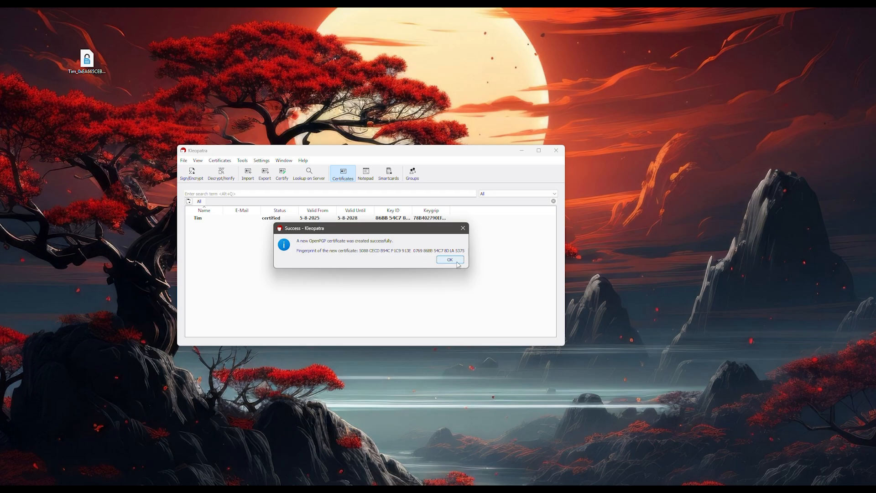
left_click(450, 259)
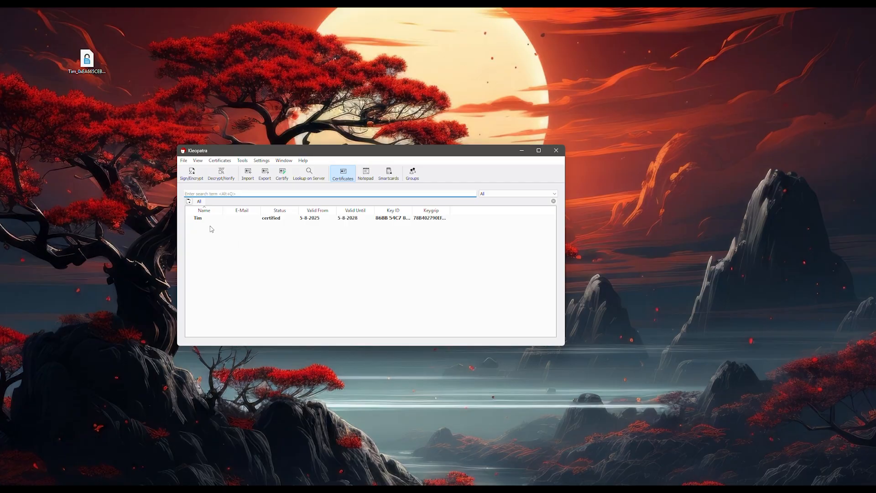
mouse_move(206, 218)
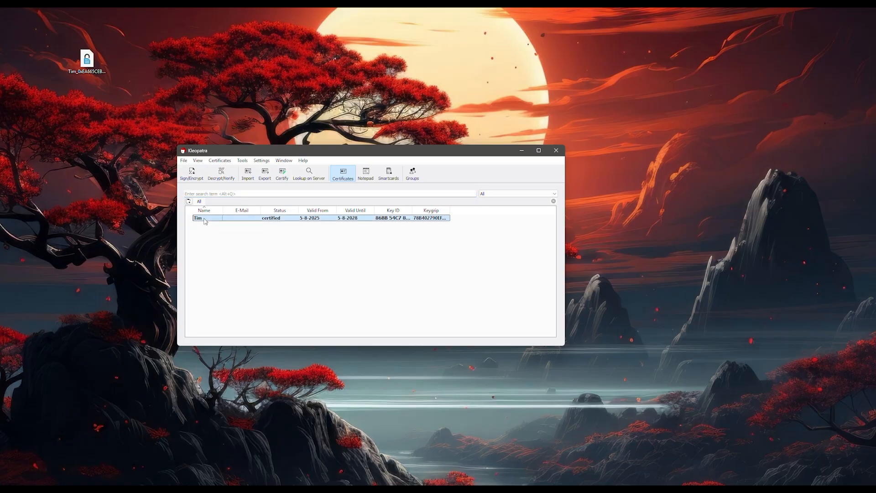
Step: Export Tim's public certificate as a public key file saved on the Desktop
right_click(198, 218)
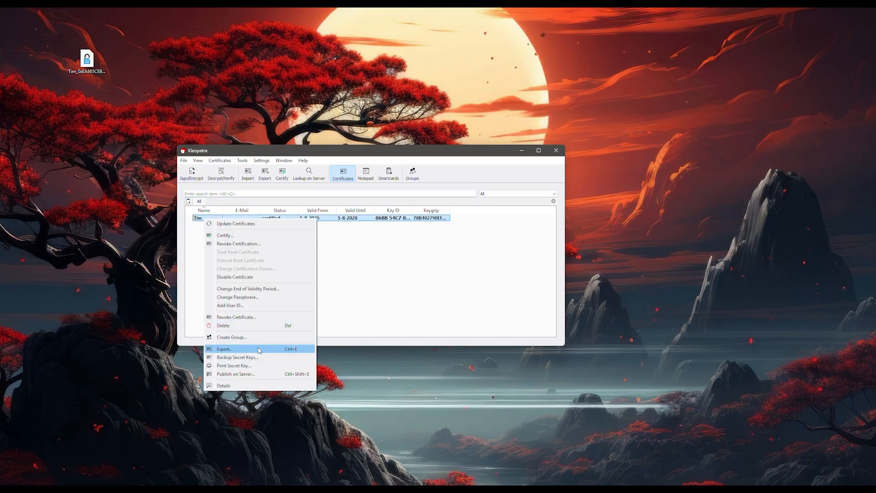
left_click(225, 349)
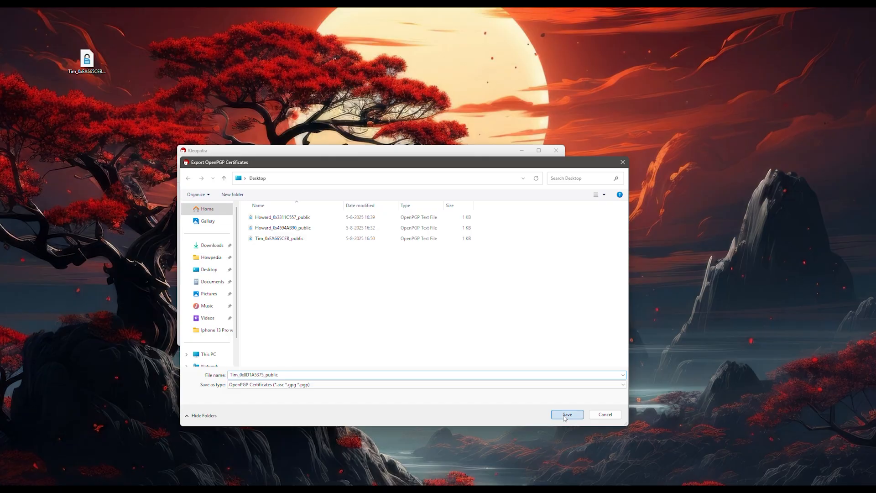
left_click(567, 414)
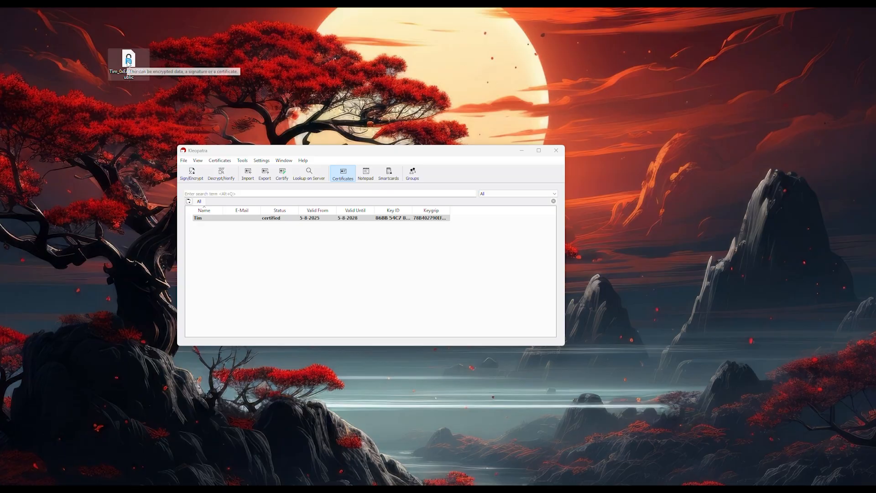
Step: View the exported Tim .asc key file in Notepad, showing its PGP PUBLIC KEY BLOCK
right_click(128, 60)
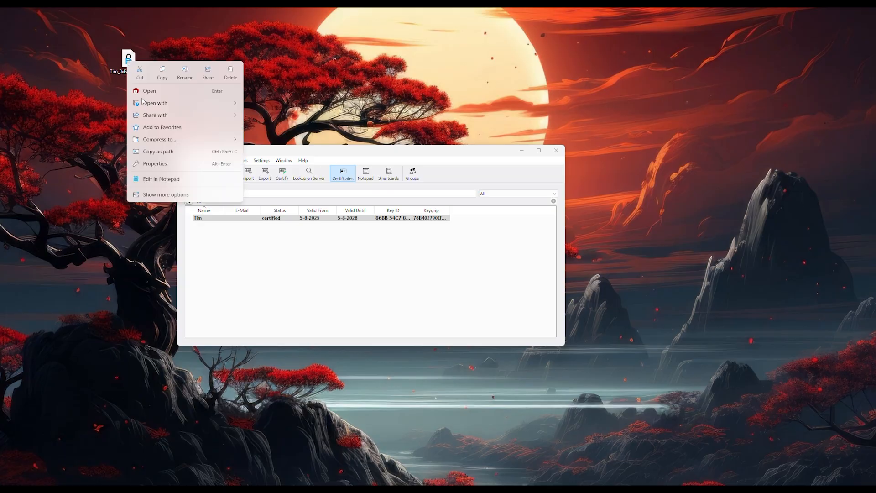
mouse_move(165, 180)
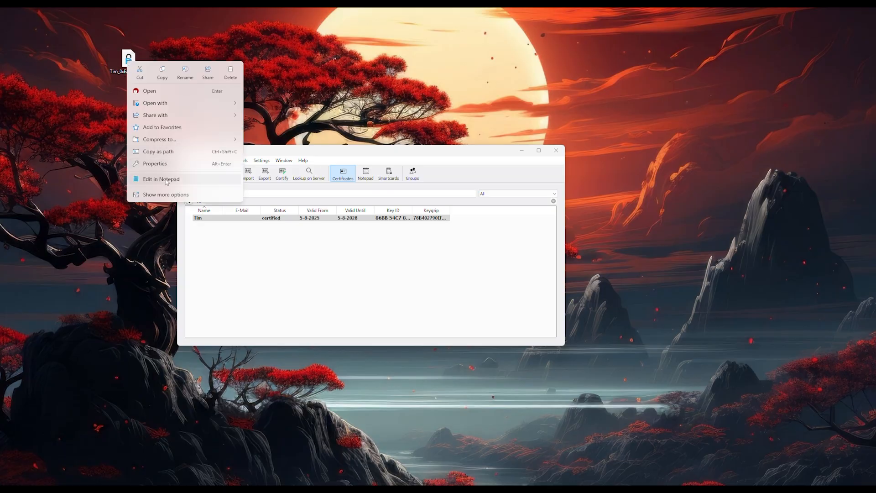
left_click(160, 179)
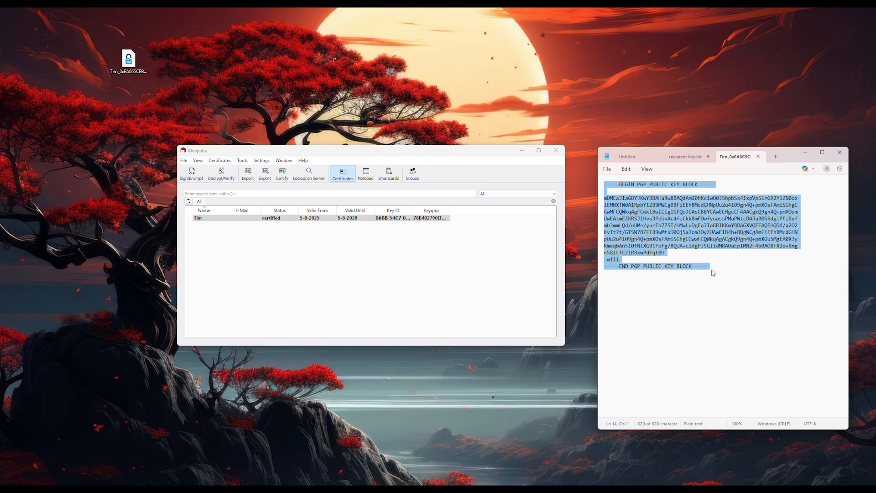
left_click(708, 265)
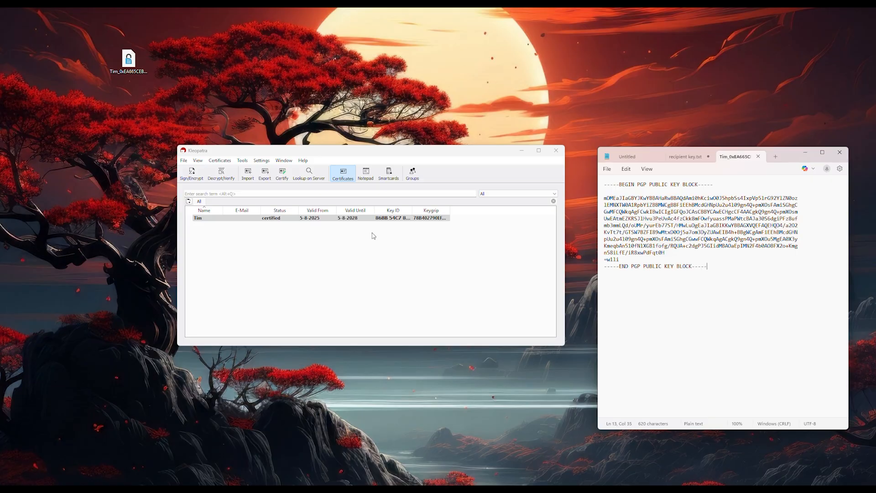
mouse_move(517, 250)
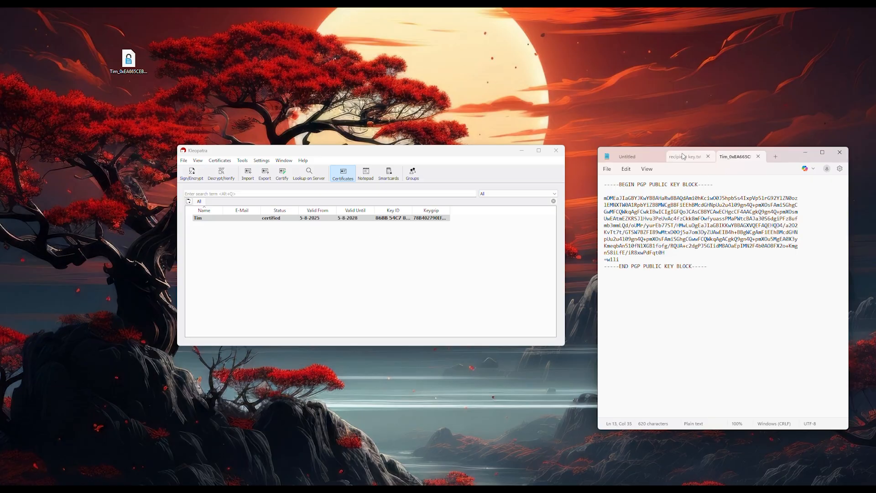
Step: Copy the whole recipient PGP public key block from recipient key.txt
left_click(687, 156)
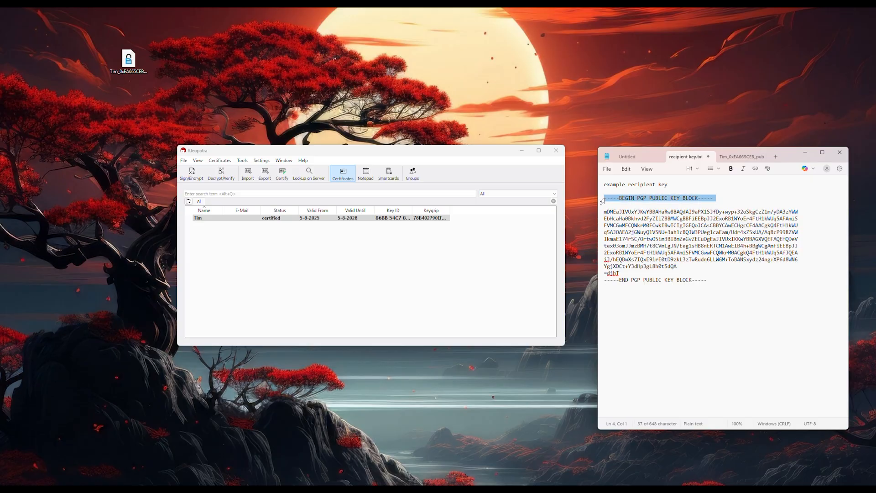
left_click(622, 198)
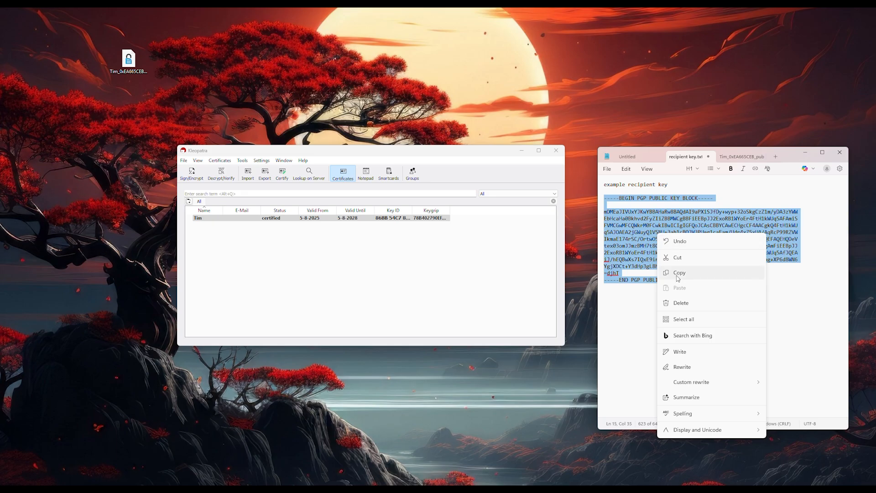
left_click(680, 273)
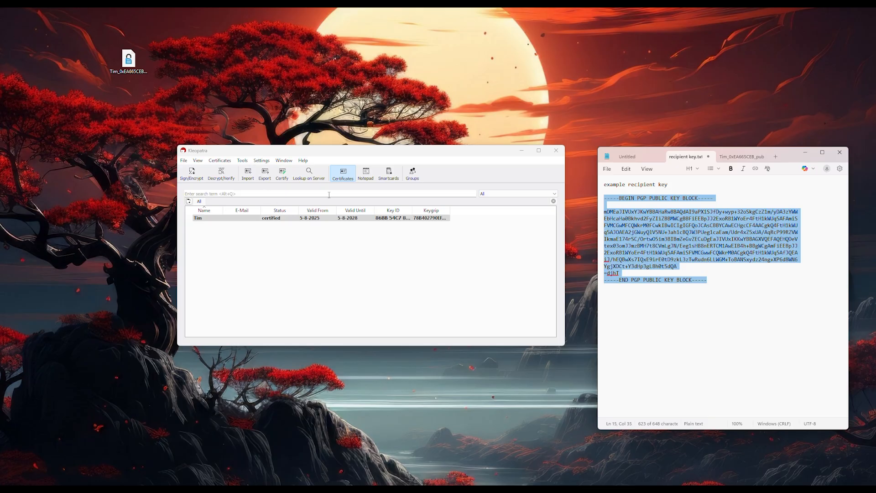
Step: Import Howard's certificate from the clipboard via Tools > Clipboard and accept certifying it
left_click(198, 217)
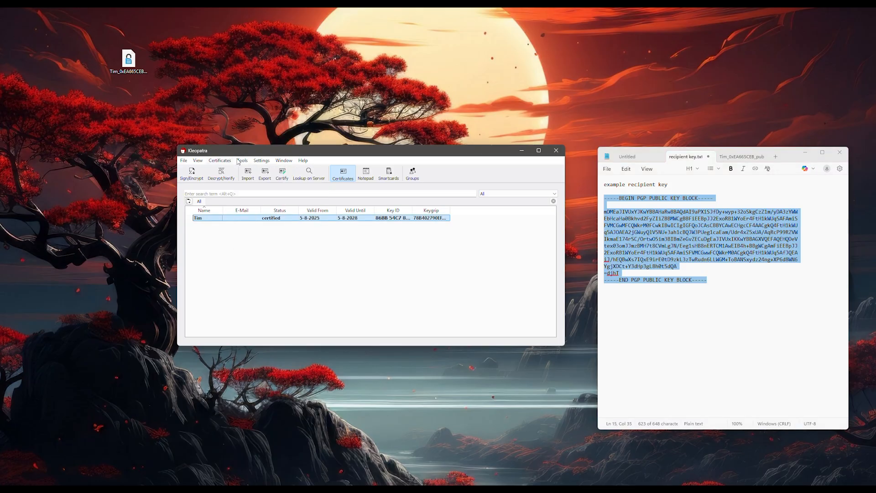
left_click(242, 160)
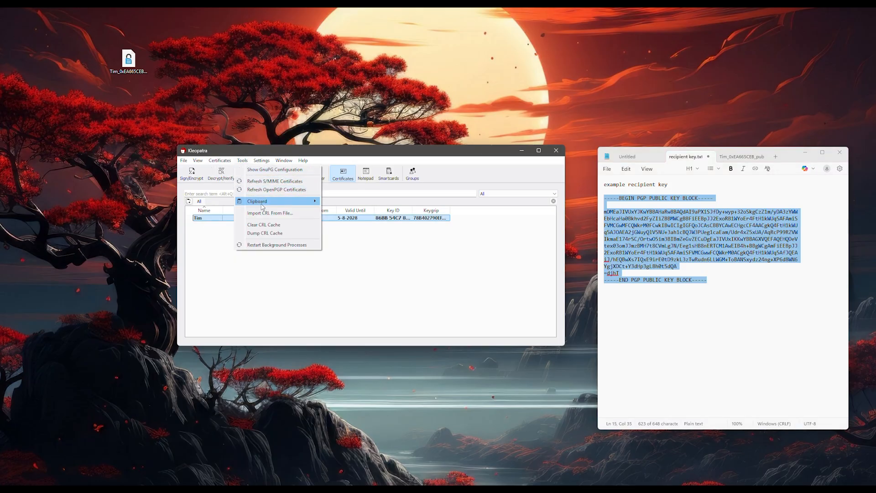
mouse_move(257, 200)
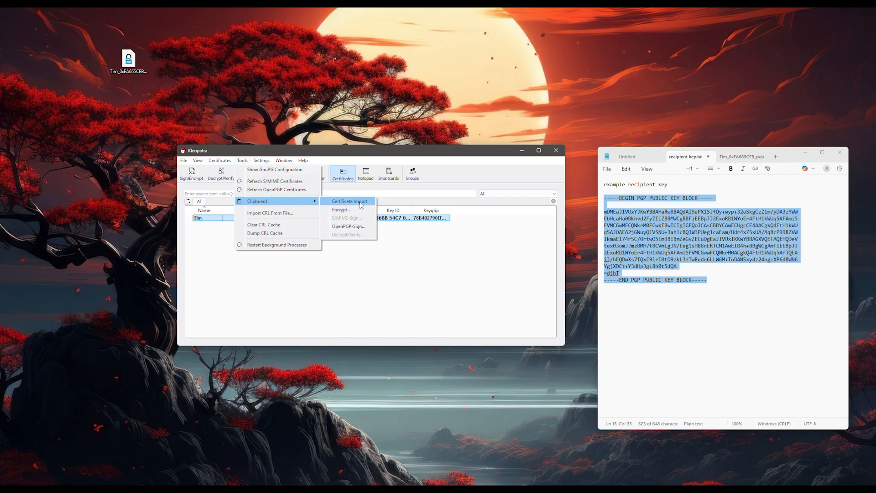
left_click(348, 201)
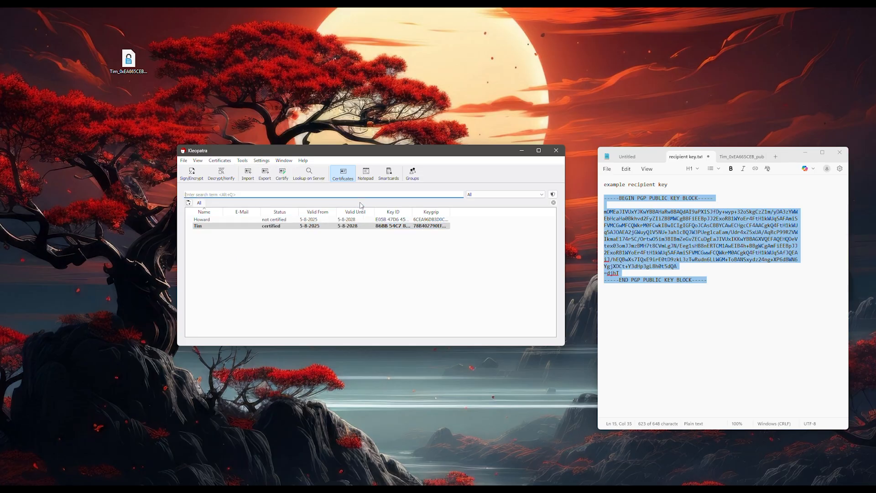
left_click(282, 174)
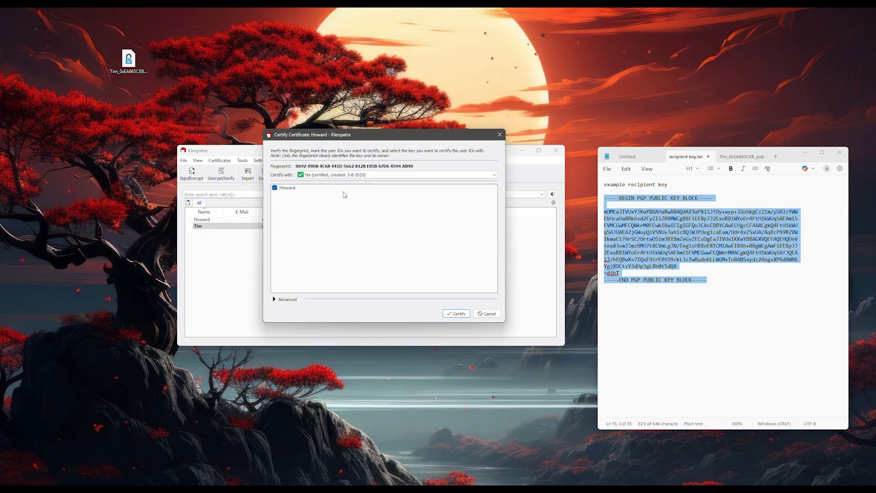
Step: Certify Howard's certificate with Tim's key so both certificates list as certified
left_click(395, 174)
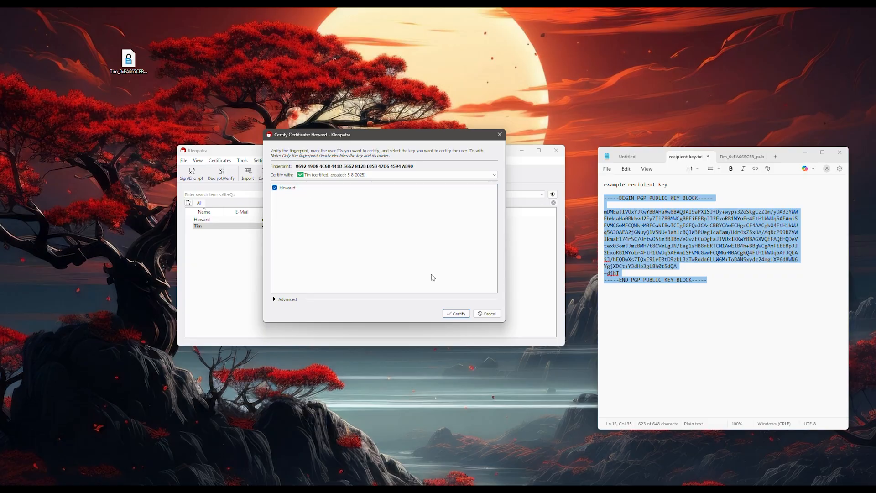
left_click(455, 314)
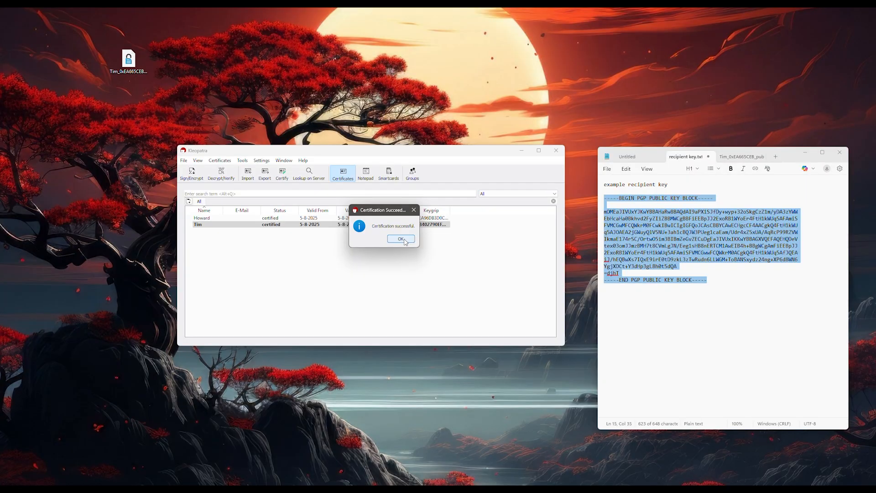
left_click(400, 239)
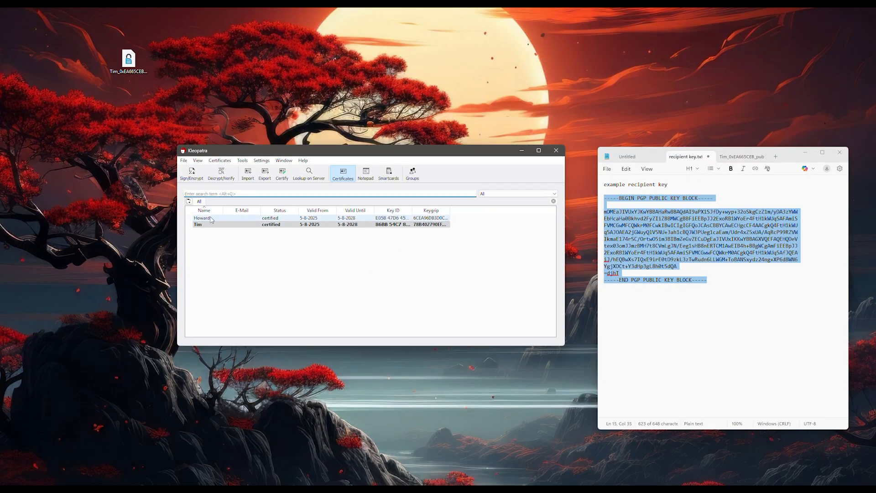
mouse_move(209, 225)
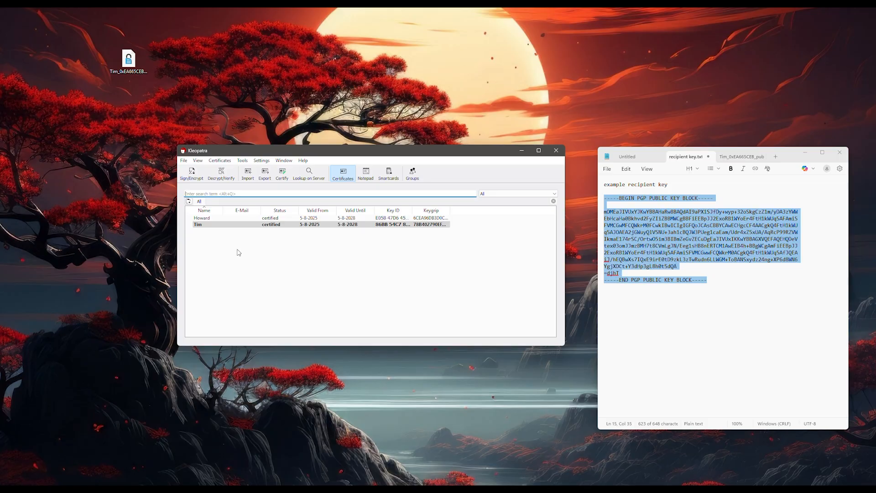
mouse_move(574, 285)
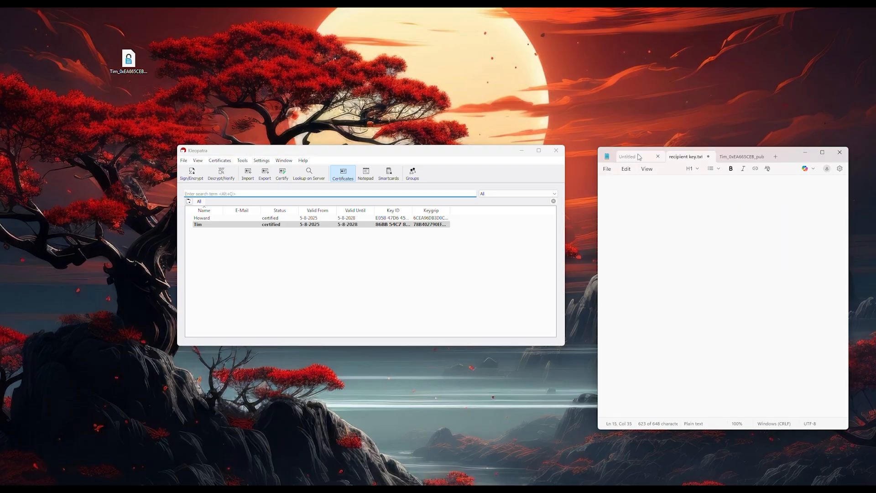
Step: Write 'Hi everybody!' in the blank Untitled note and copy it to the clipboard
left_click(628, 156)
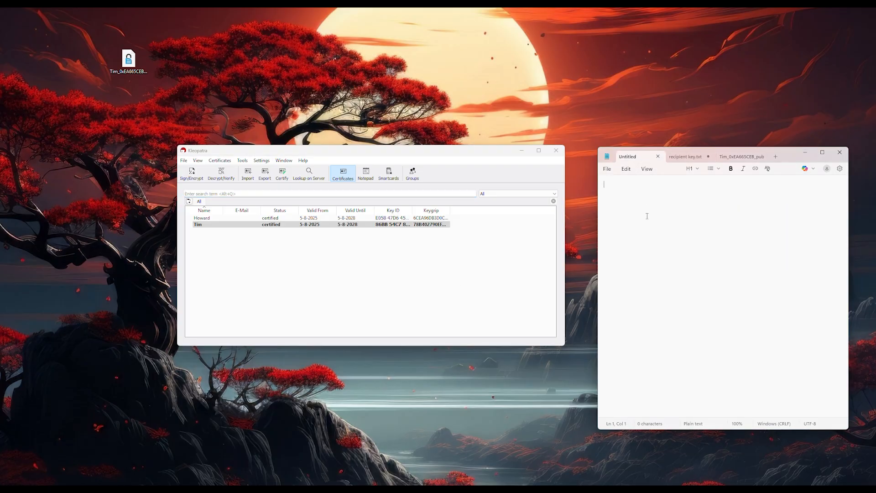
type("H1")
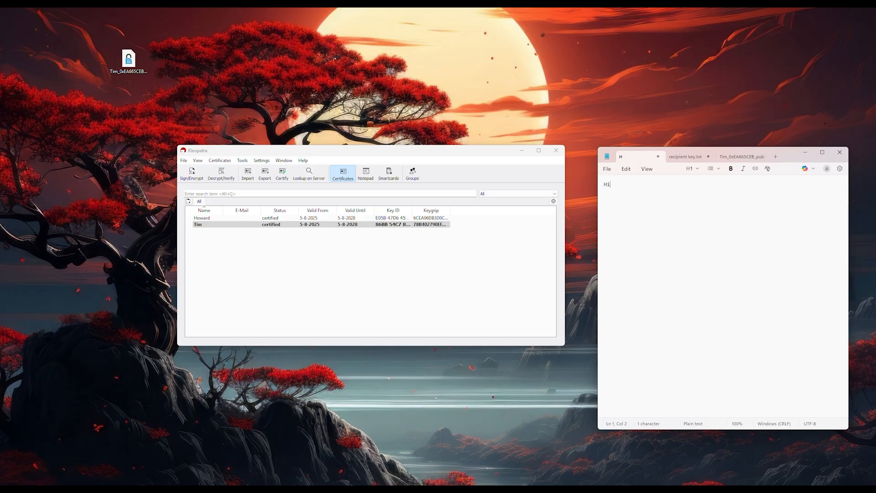
type("i everybody!")
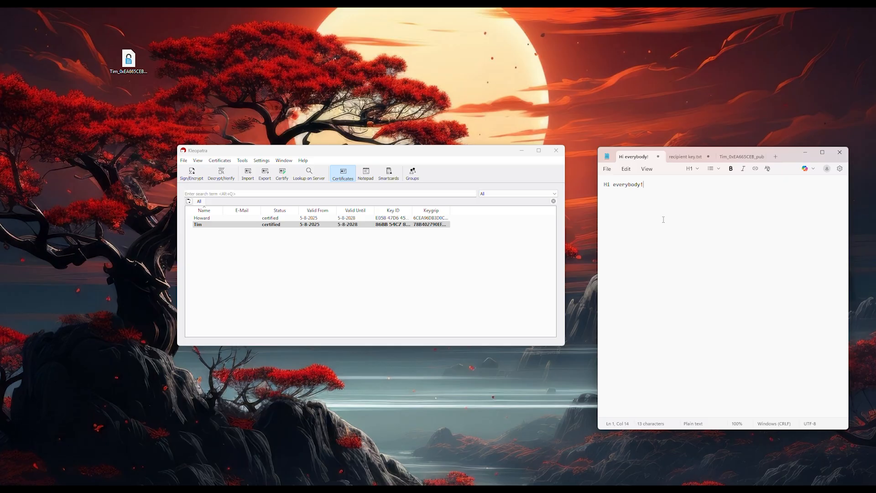
mouse_move(693, 212)
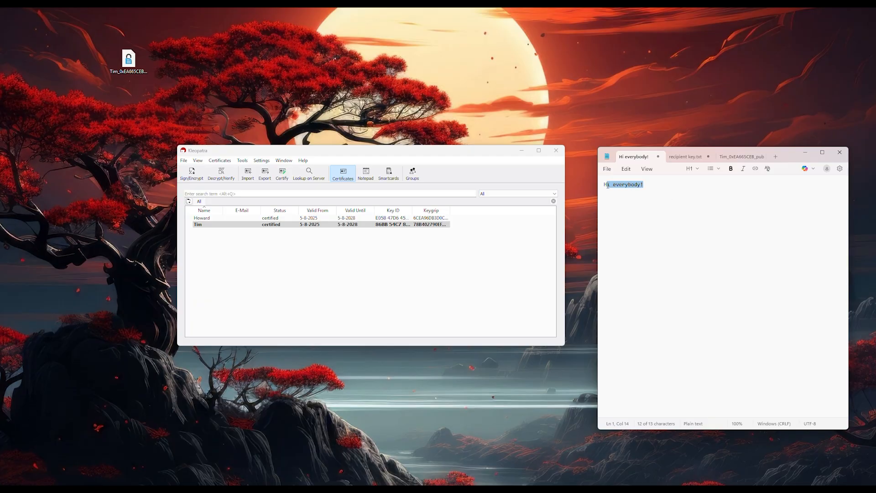
right_click(626, 185)
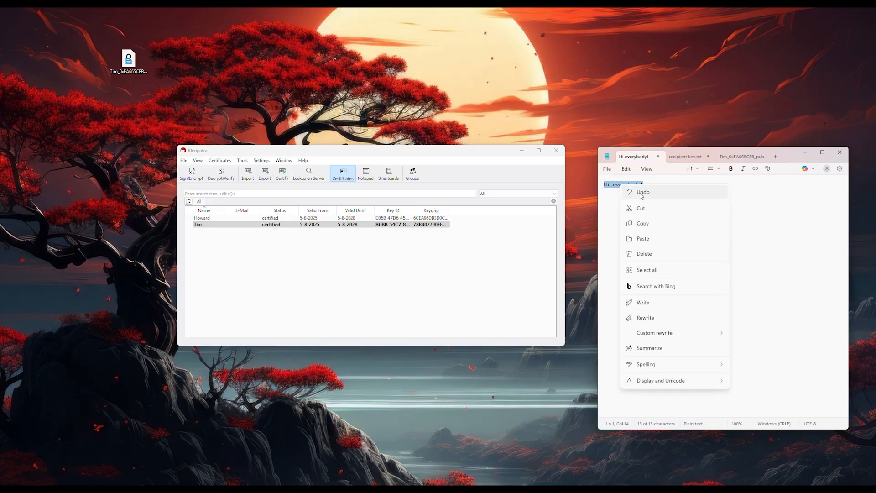
left_click(656, 225)
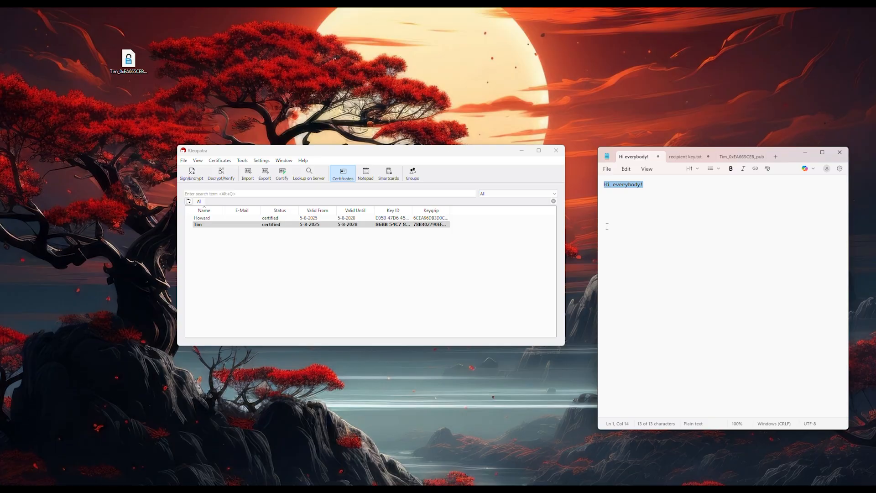
mouse_move(429, 252)
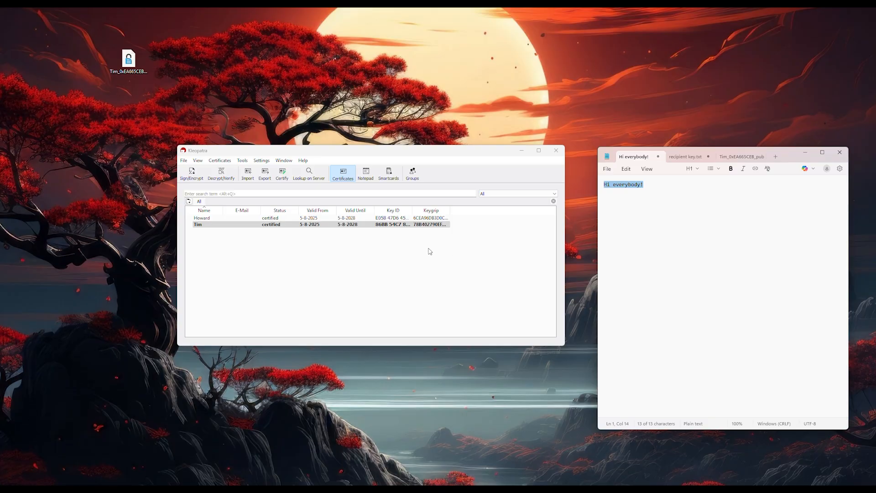
mouse_move(295, 243)
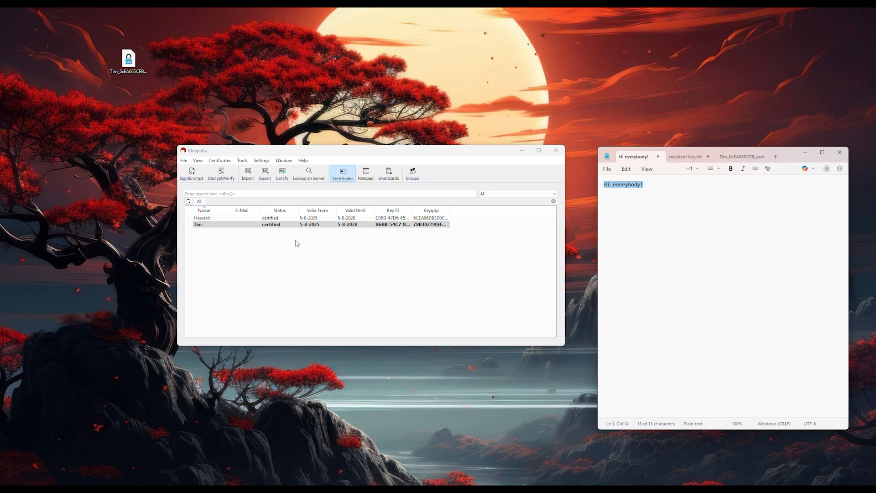
Step: Start clipboard encryption via Tools > Clipboard > Encrypt and add Howard as the recipient
left_click(242, 161)
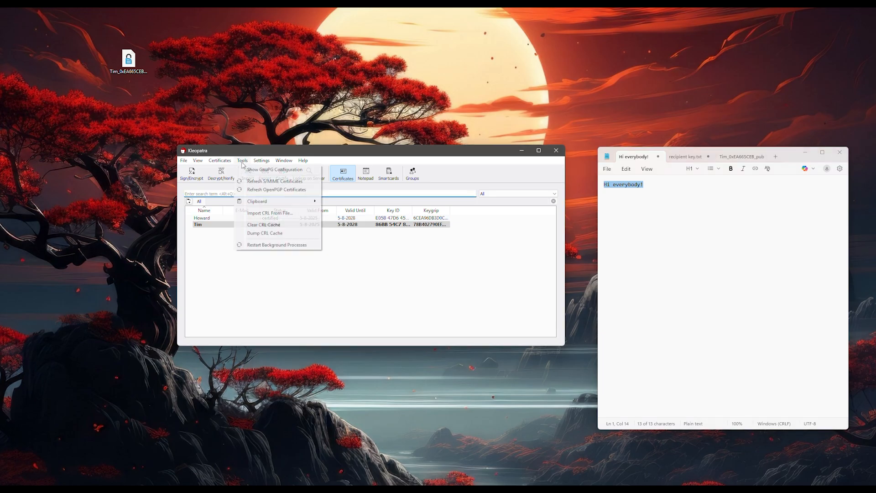
mouse_move(258, 200)
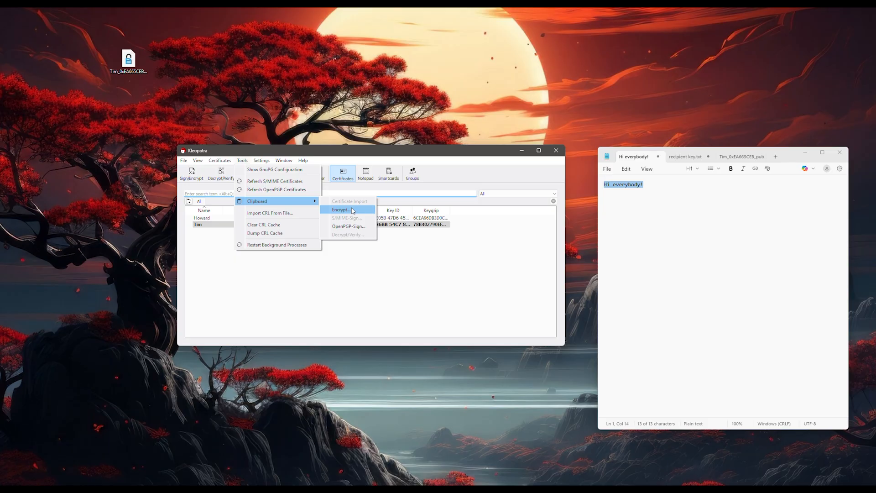
left_click(341, 210)
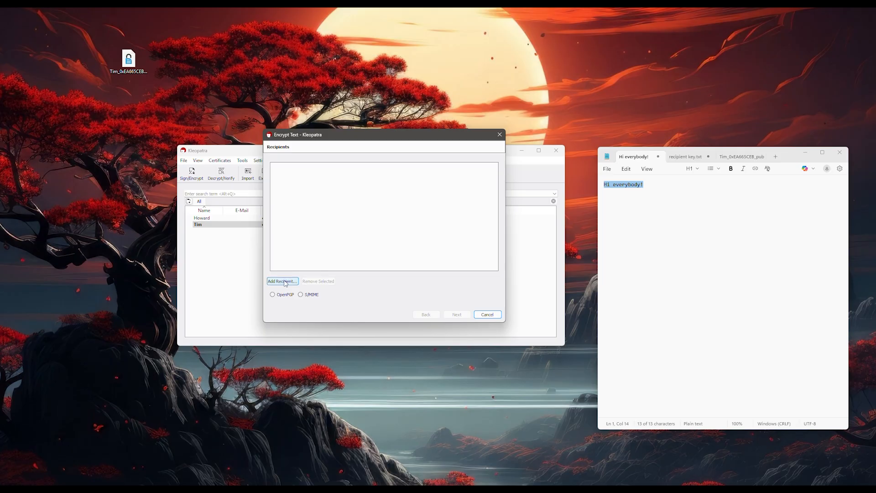
left_click(282, 281)
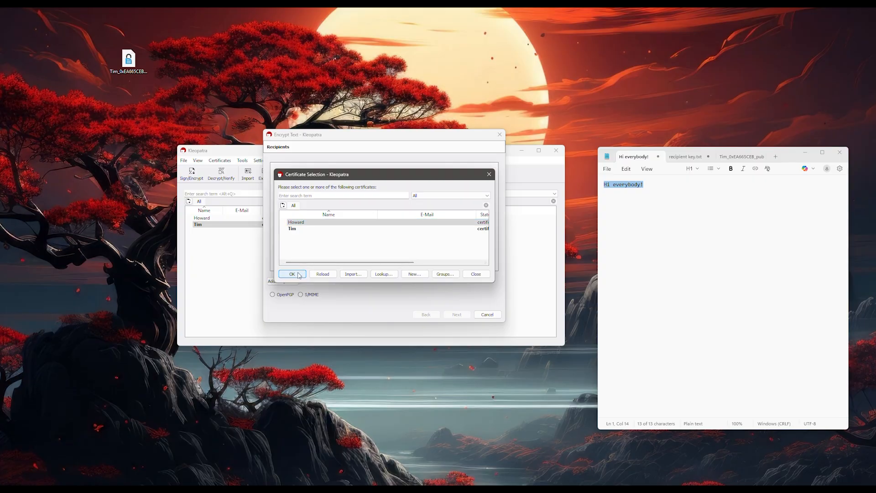
left_click(292, 274)
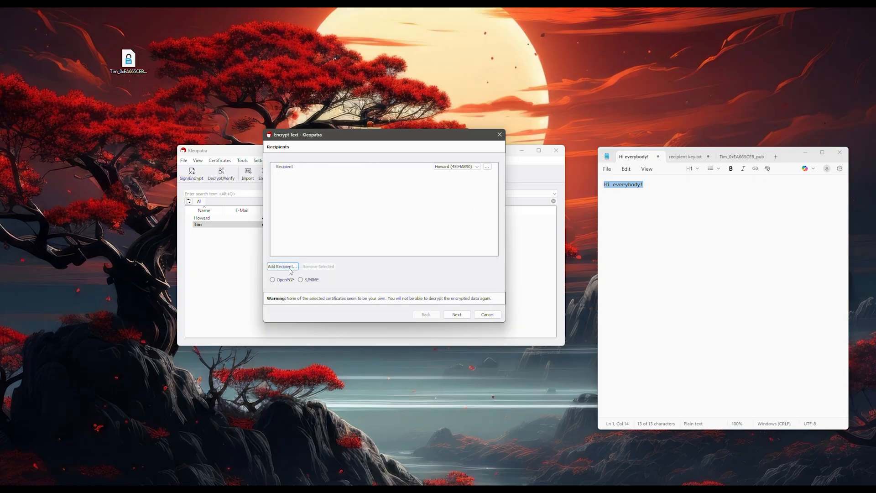
mouse_move(458, 298)
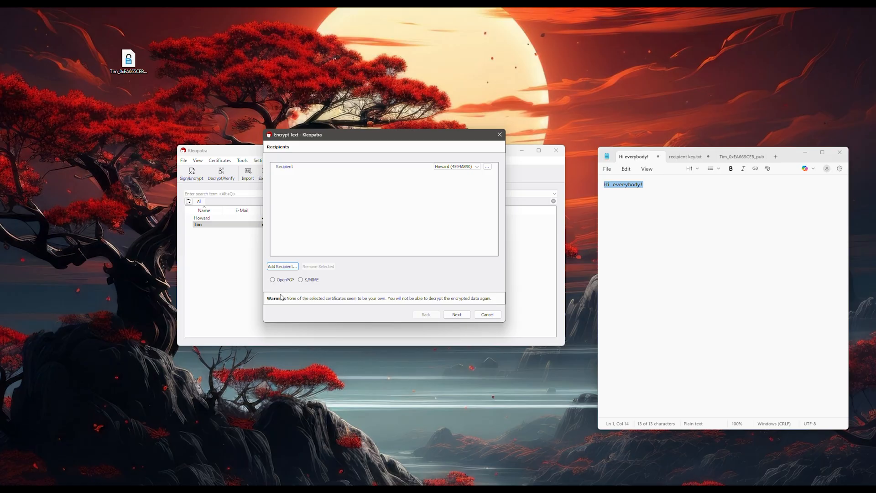
mouse_move(286, 300)
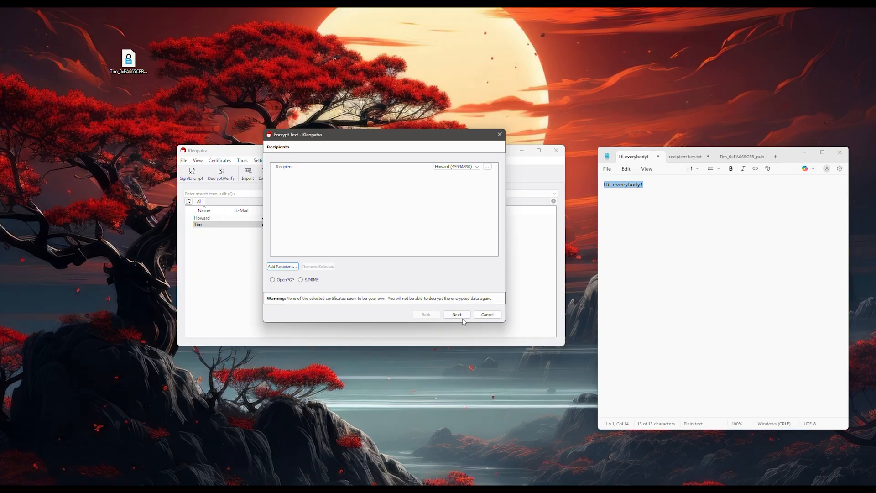
Step: Encrypt the clipboard message for Howard and dismiss the successful results
left_click(456, 314)
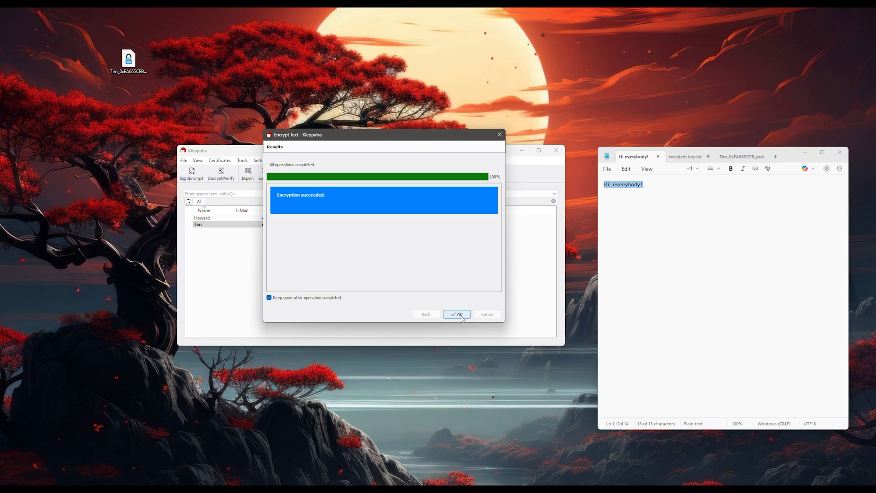
mouse_move(343, 237)
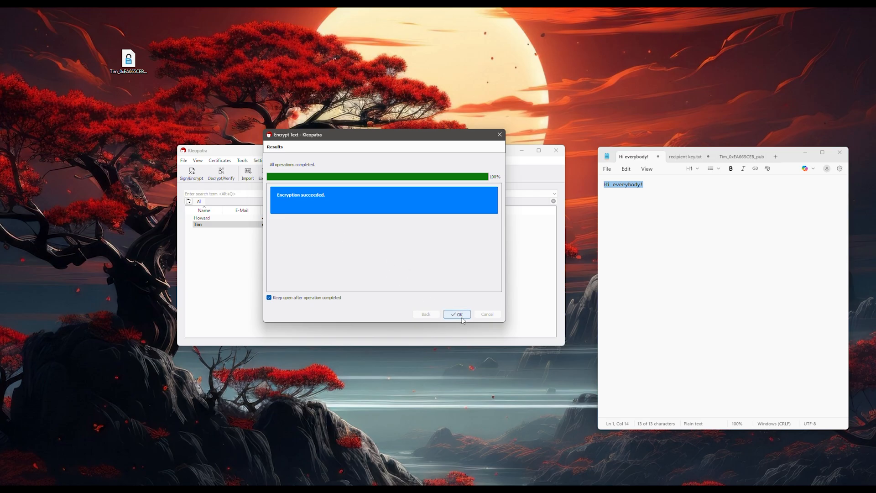
left_click(457, 313)
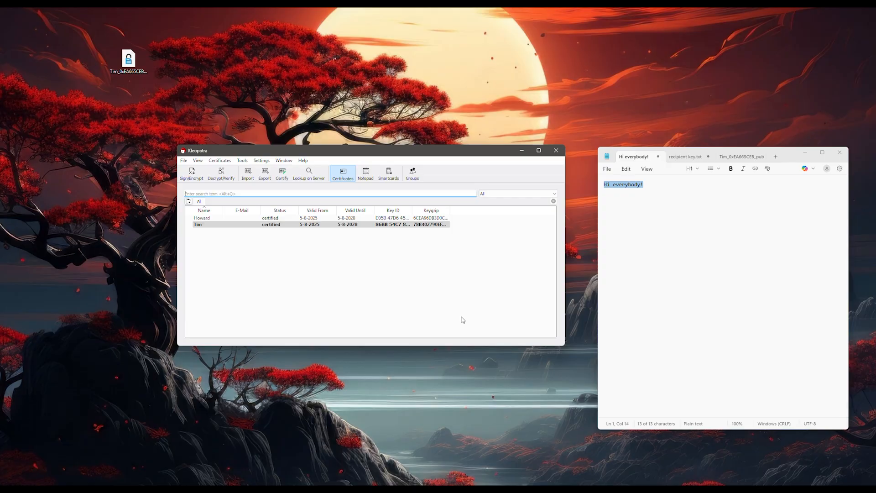
Step: Paste the encrypted PGP MESSAGE block into the empty Untitled note and deselect it
left_click(677, 193)
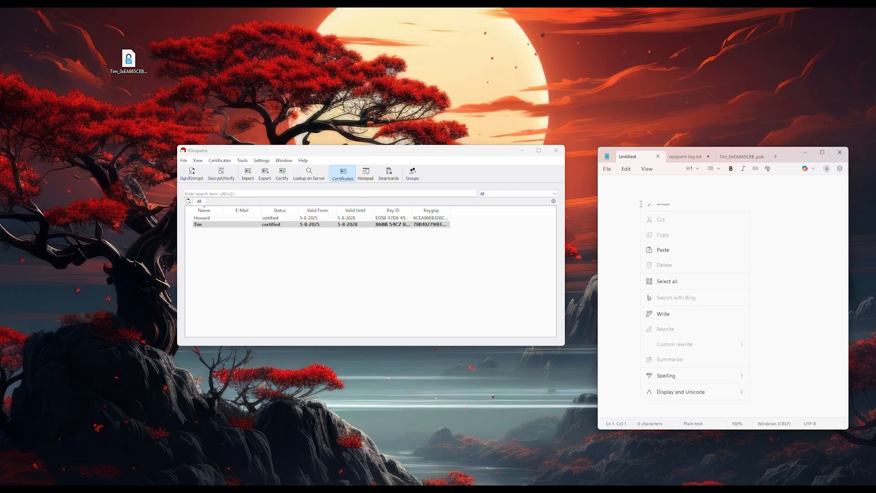
left_click(663, 250)
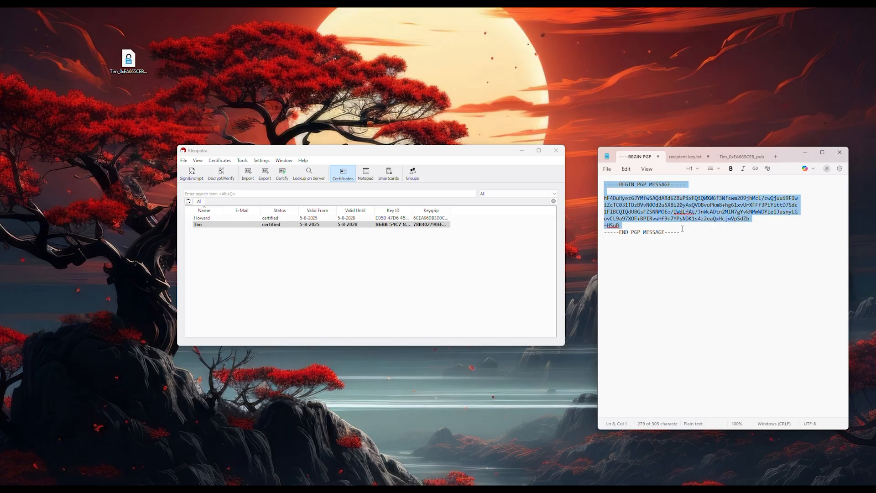
left_click(681, 232)
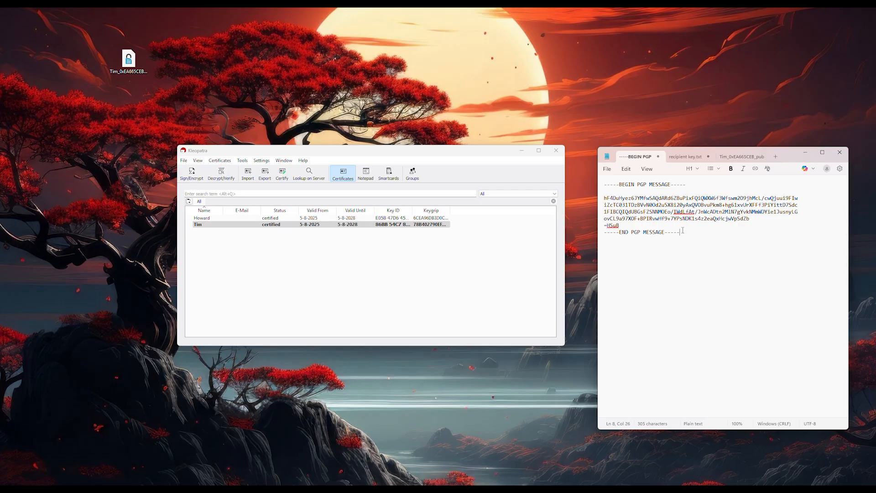